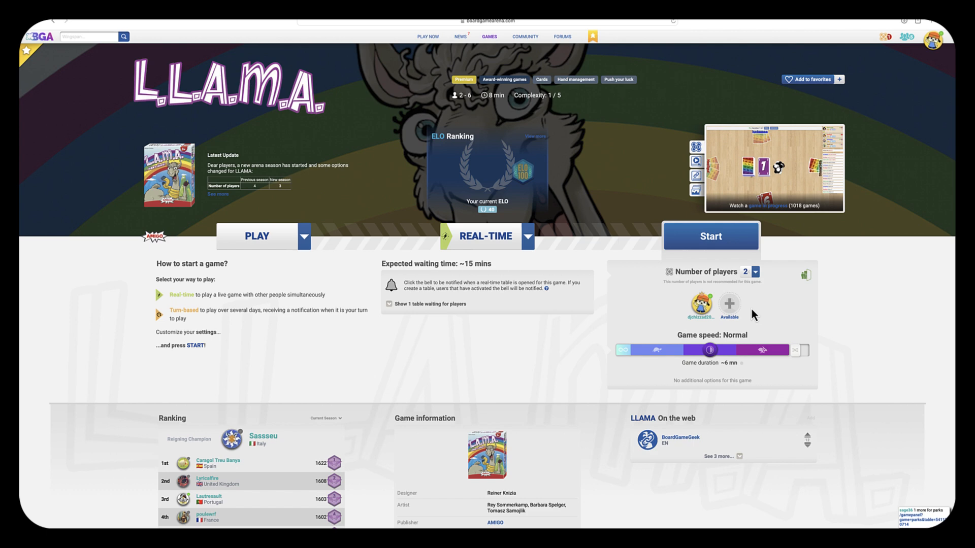
Change the real-time LLAMA table from 2 to 3 players, adding a seat.
left_click(754, 272)
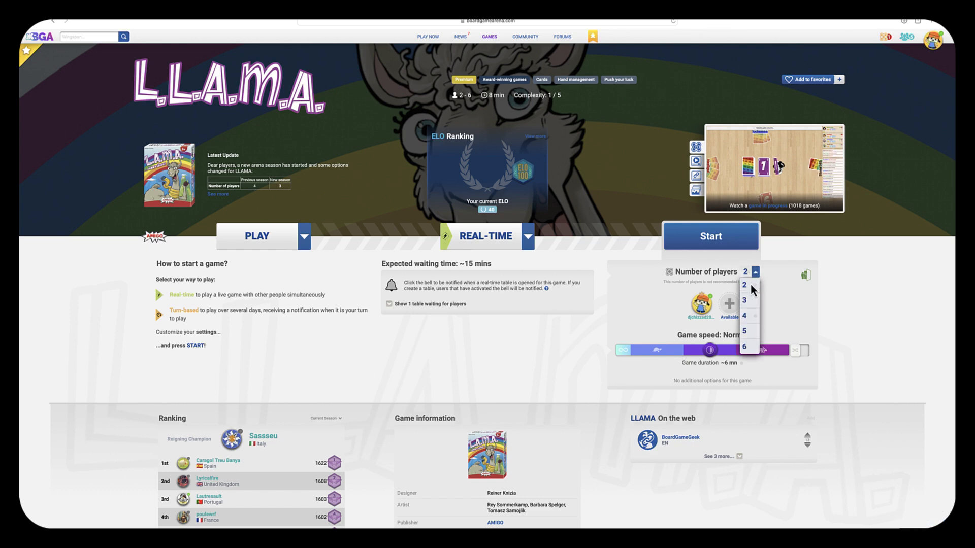
mouse_move(752, 301)
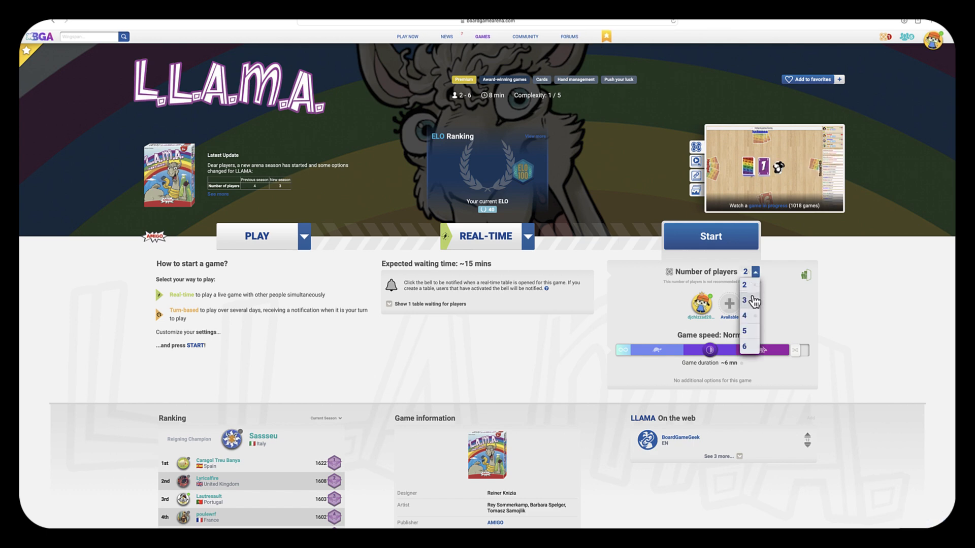
left_click(745, 300)
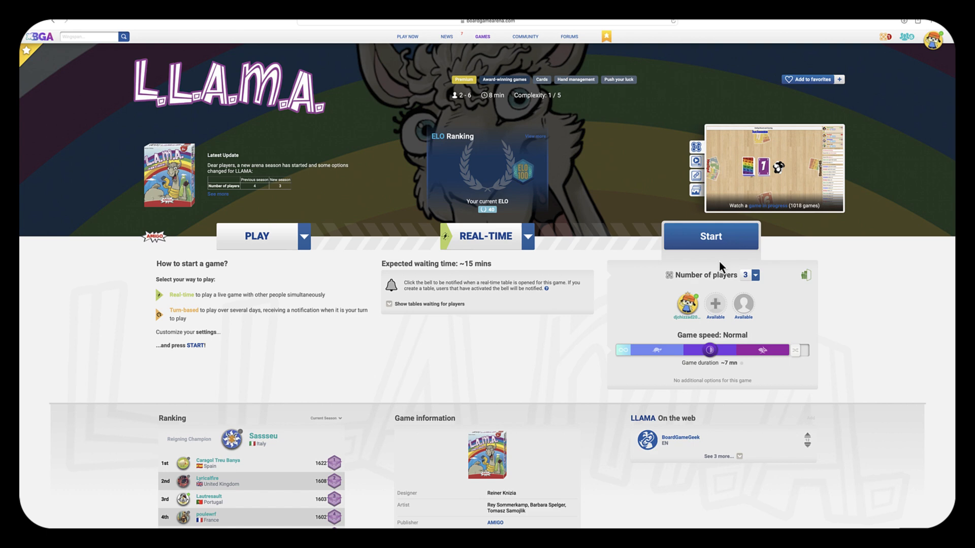
Launch the three-player real-time game and wait until your turn comes up.
left_click(710, 236)
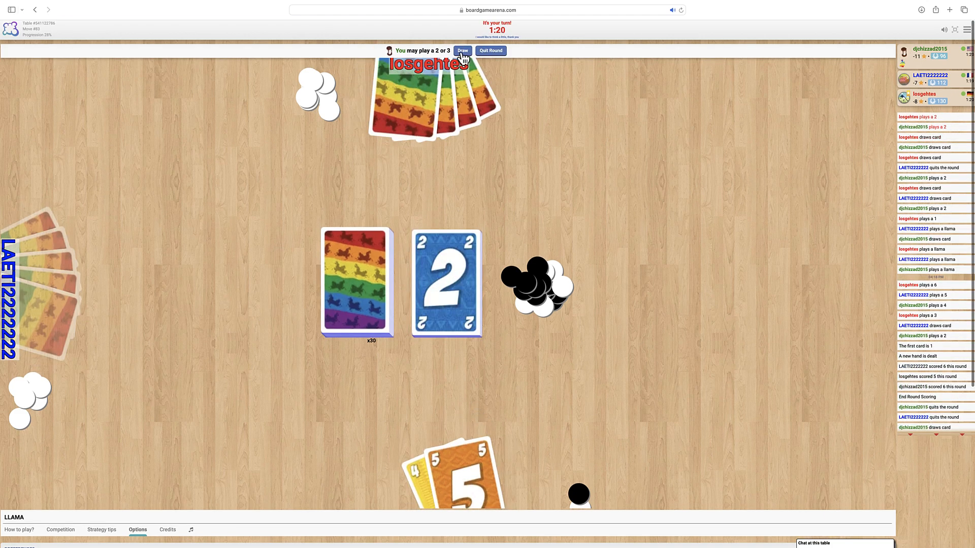
Draw a card on your turn, then quit the round so scoring begins.
left_click(463, 51)
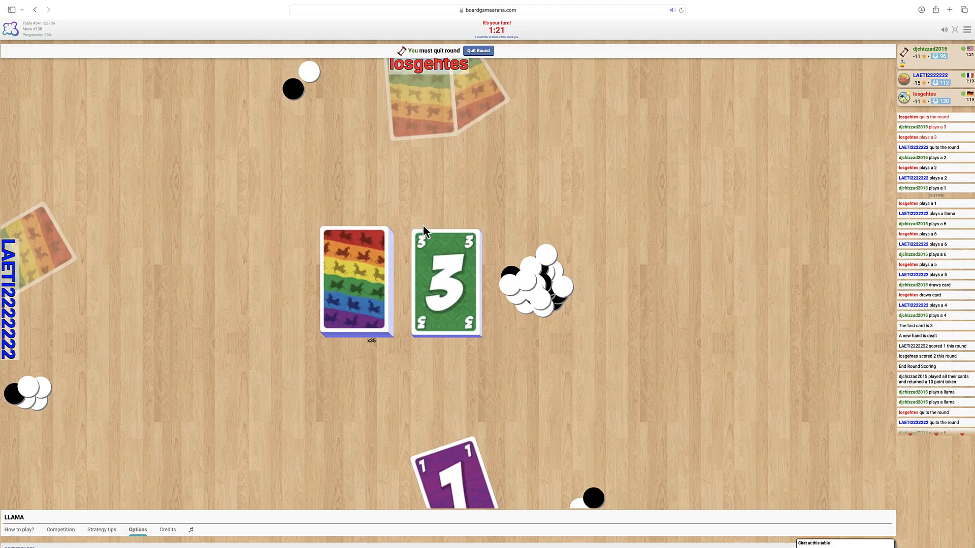
left_click(477, 51)
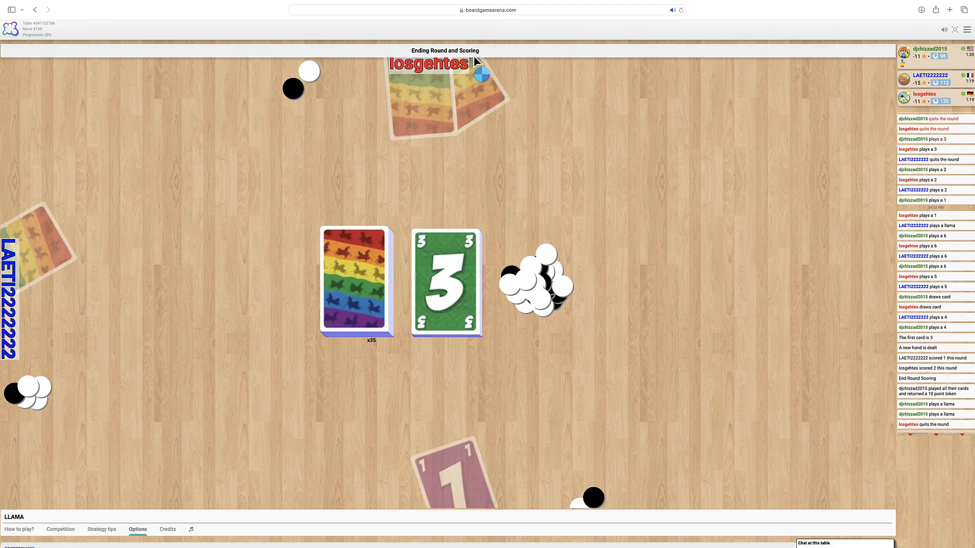